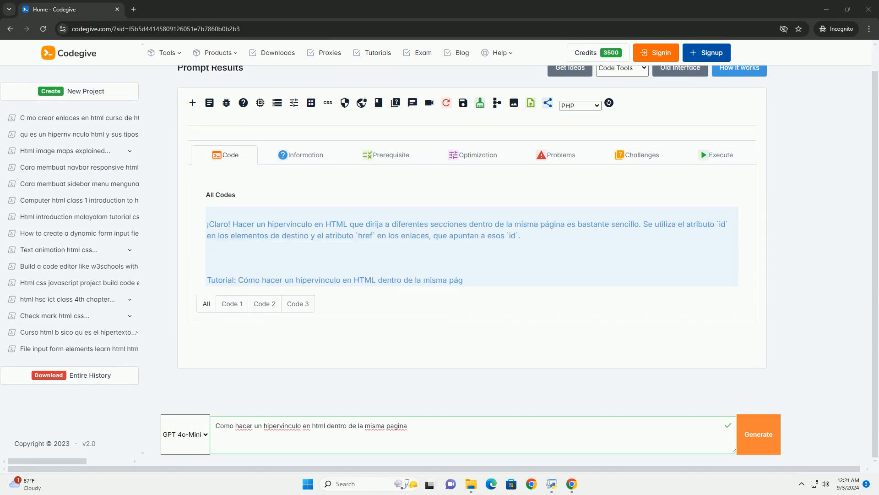
{"action": "scroll", "scroll_direction": "down", "scroll_amount": 3}
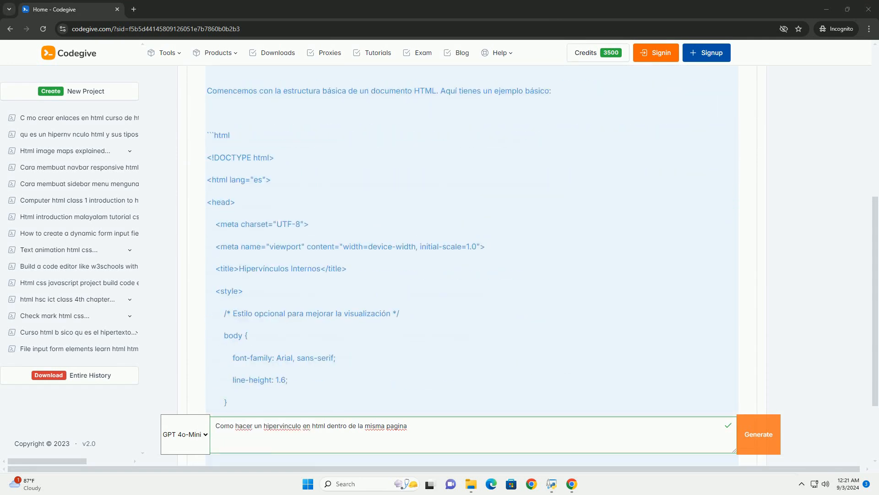
{"action": "scroll", "scroll_direction": "down", "scroll_amount": 3}
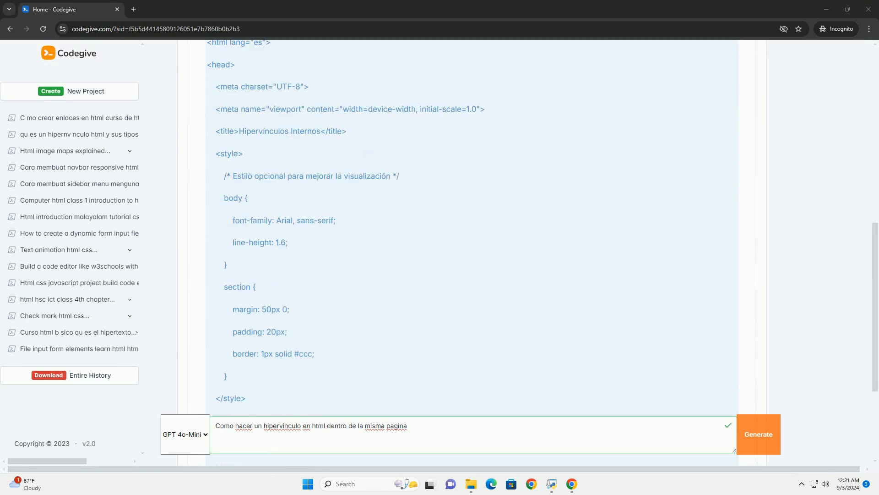
{"action": "scroll", "scroll_direction": "down", "scroll_amount": 3}
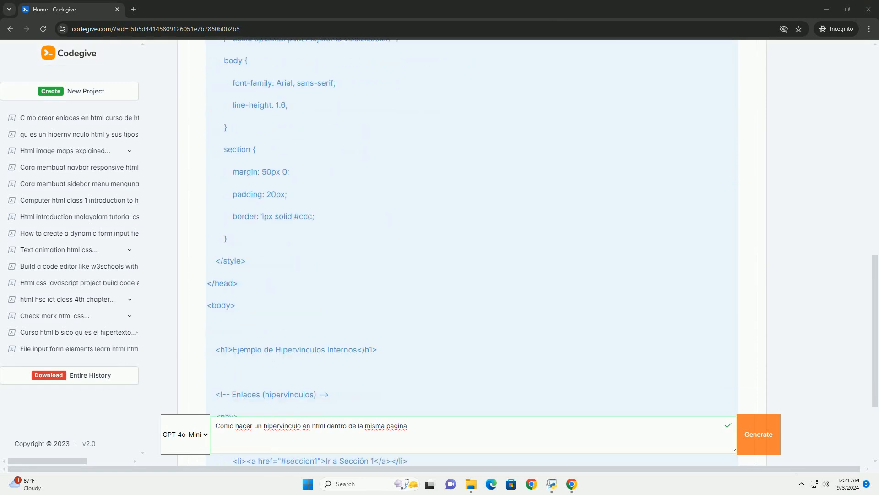
{"action": "scroll", "scroll_direction": "down", "scroll_amount": 3}
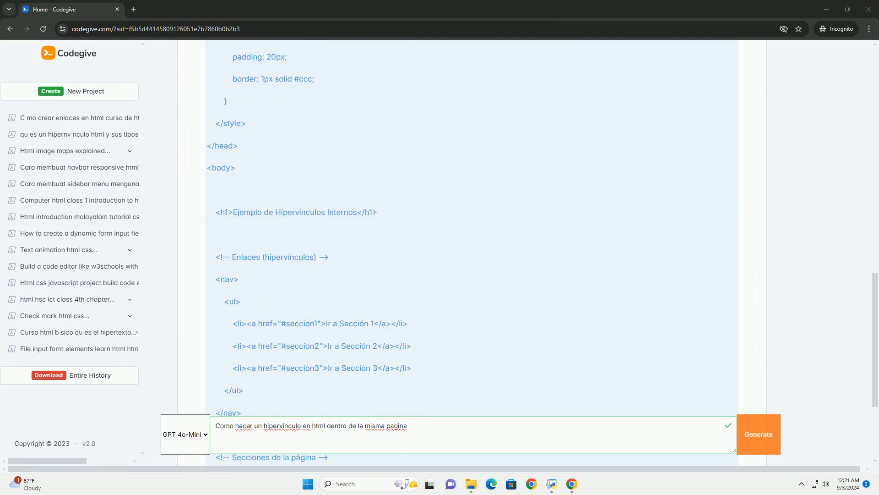
{"action": "scroll", "scroll_direction": "down", "scroll_amount": 3}
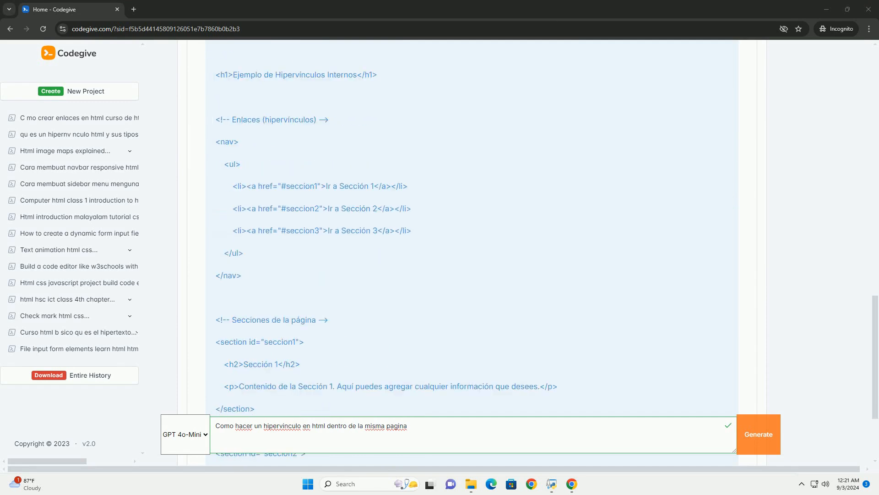
{"action": "scroll", "scroll_direction": "down", "scroll_amount": 3}
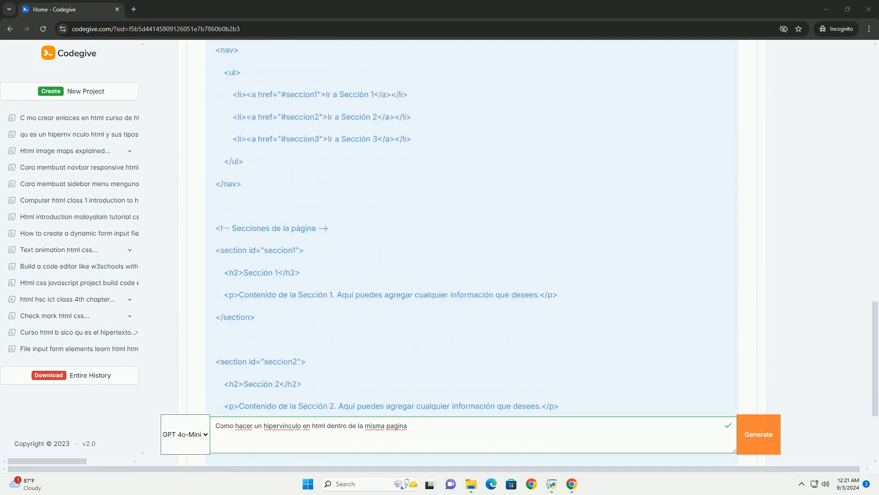
{"action": "scroll", "scroll_direction": "down", "scroll_amount": 3}
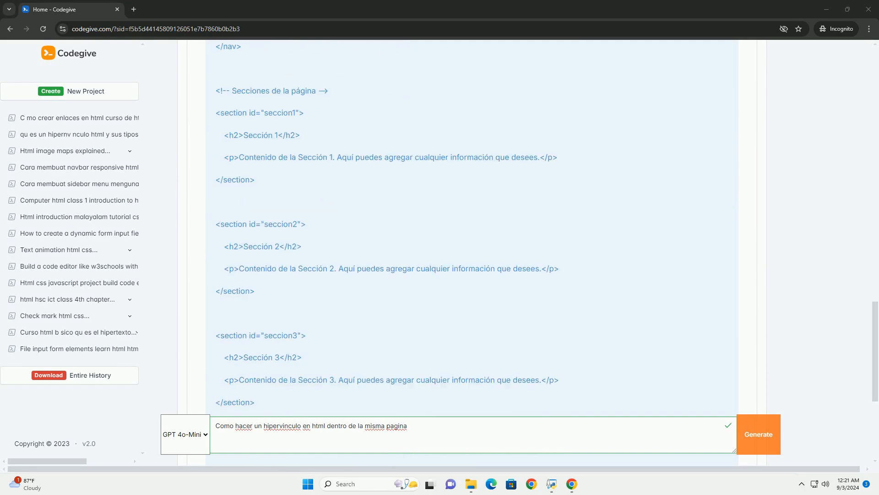
{"action": "scroll", "scroll_direction": "down", "scroll_amount": 3}
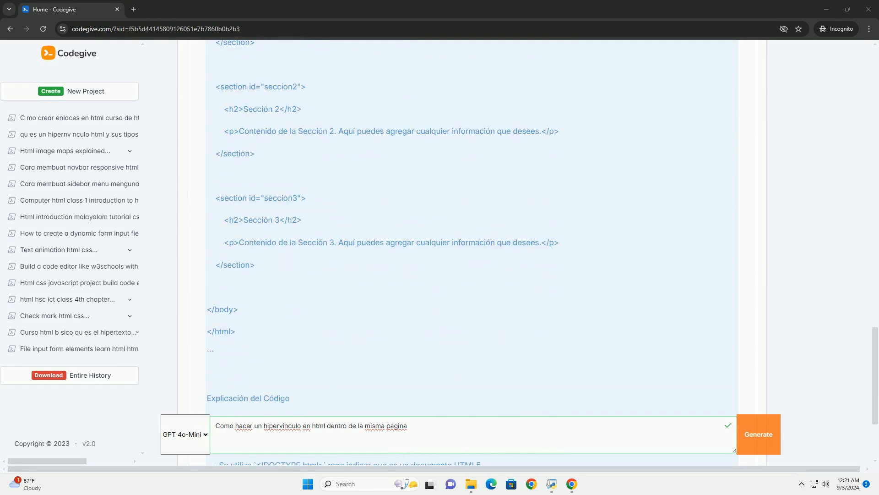
{"action": "scroll", "scroll_direction": "down", "scroll_amount": 3}
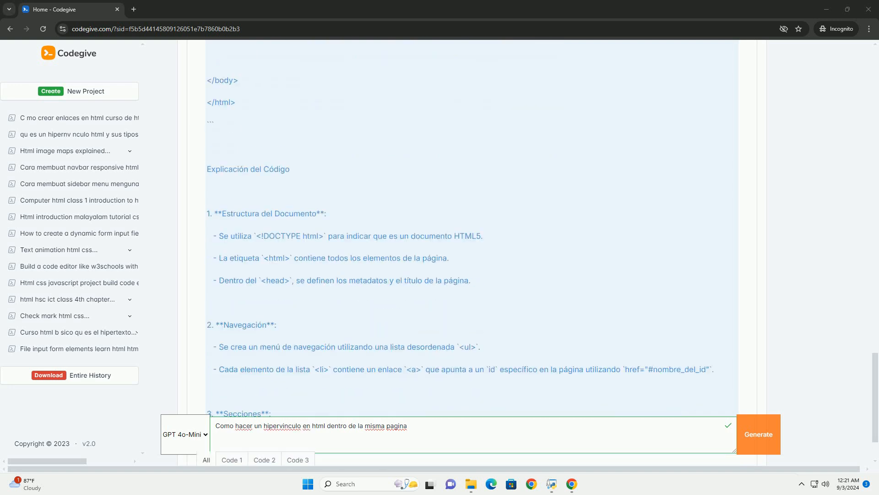
{"action": "scroll", "scroll_direction": "down", "scroll_amount": 3}
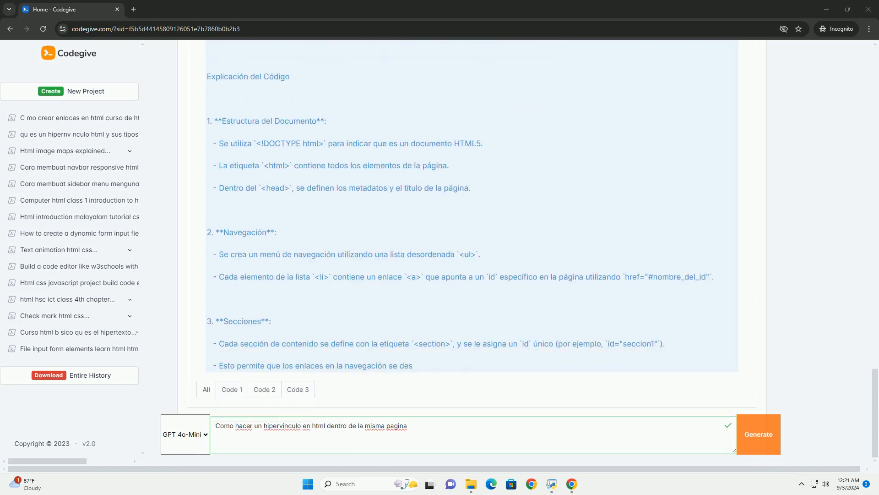
{"action": "scroll", "scroll_direction": "down", "scroll_amount": 3}
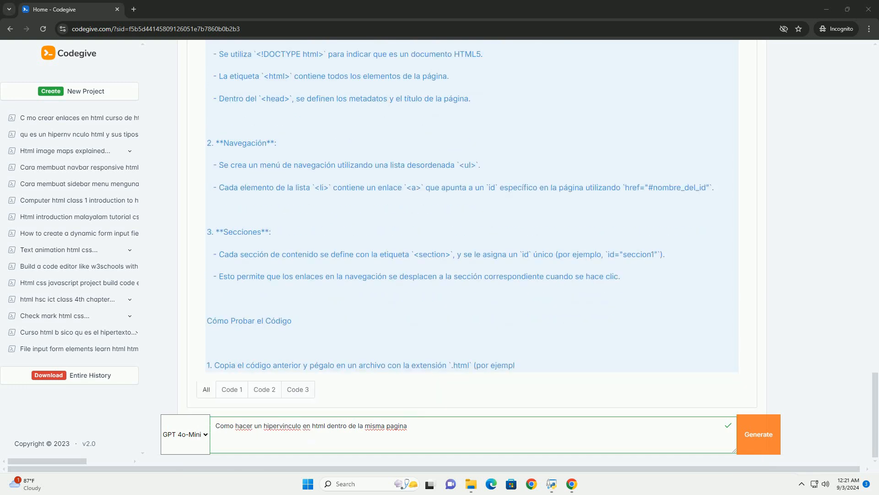
{"action": "scroll", "scroll_direction": "down", "scroll_amount": 3}
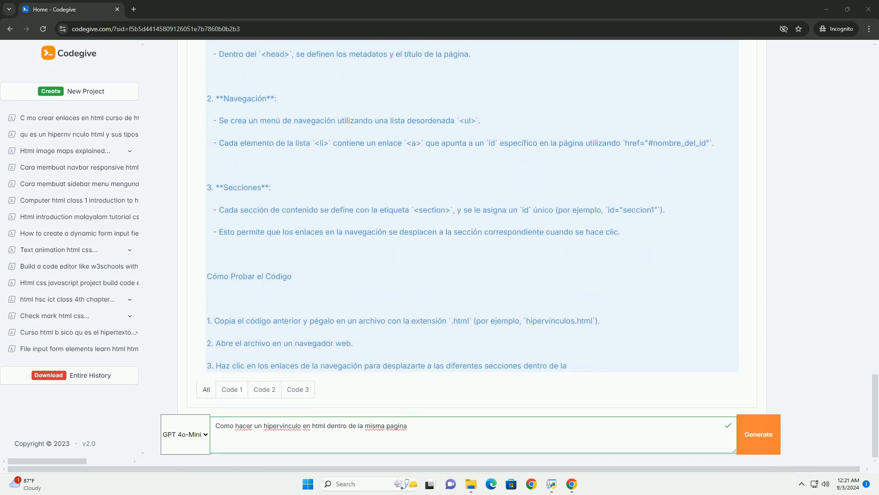
{"action": "scroll", "scroll_direction": "down", "scroll_amount": 3}
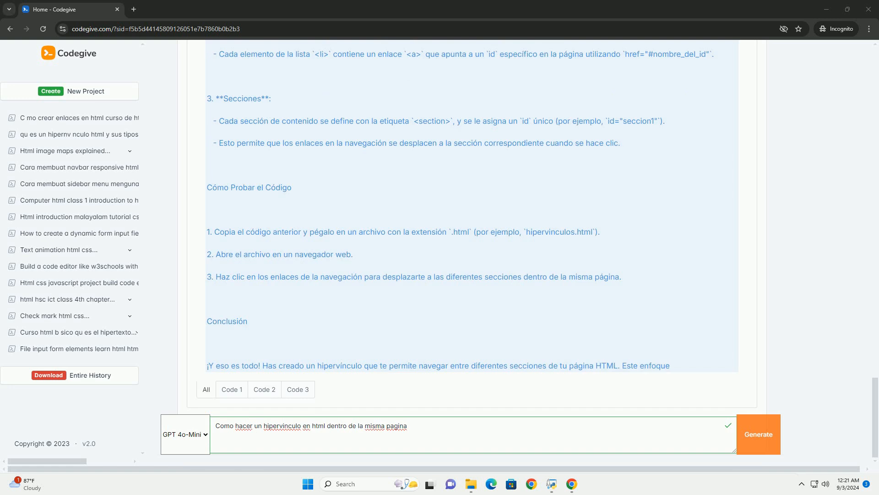